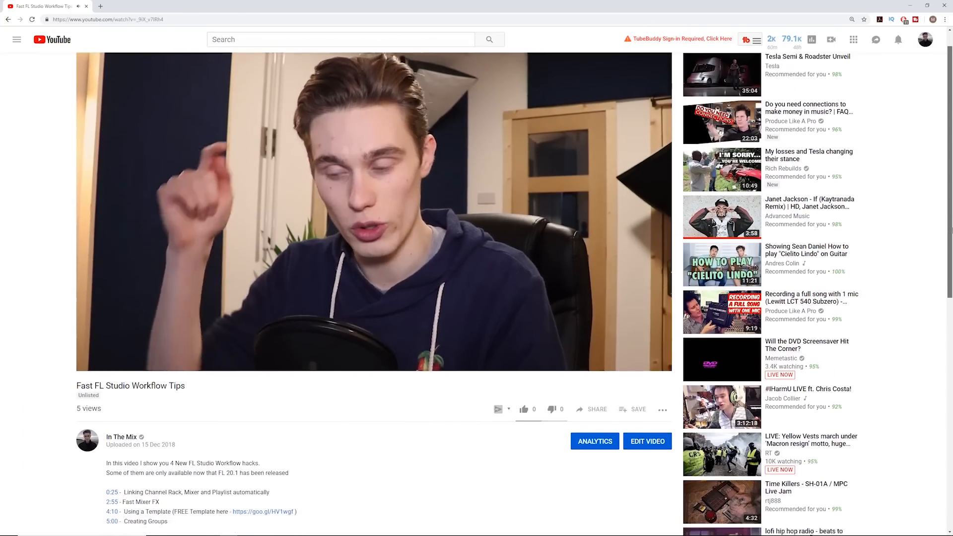
Scroll down the playlist toward the Harmless track.
scroll("down", 3)
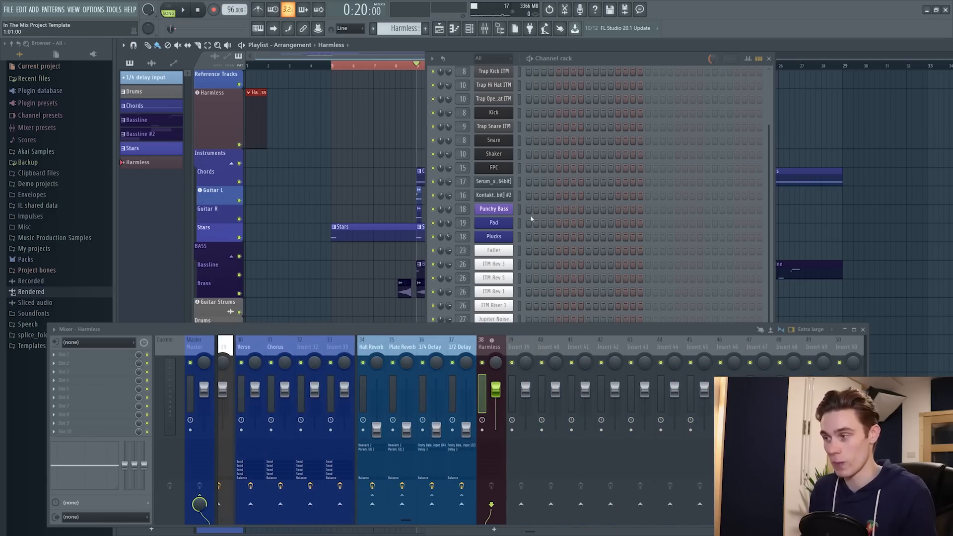
Recolor the Synth channel purple, updating its mixer insert and playlist track too.
scroll("down", 3)
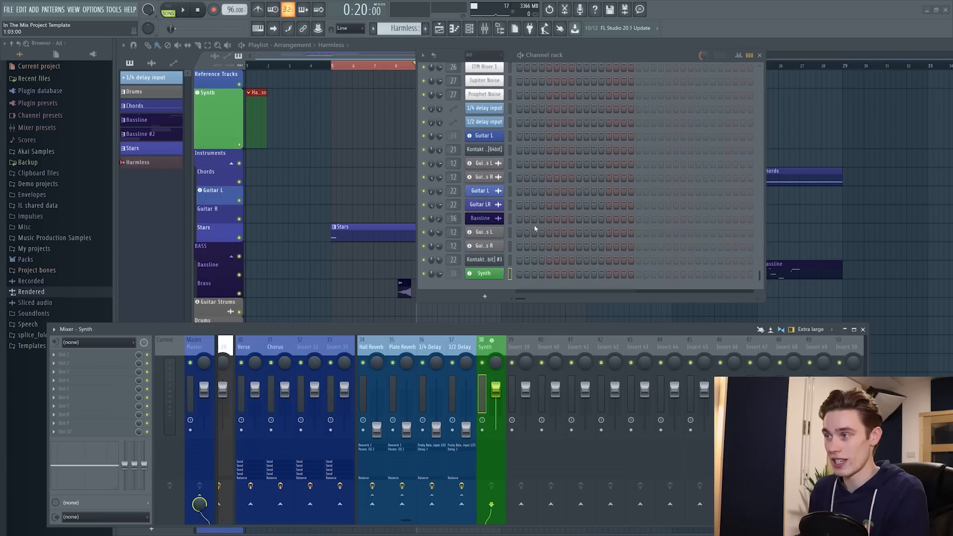
right_click(483, 272)
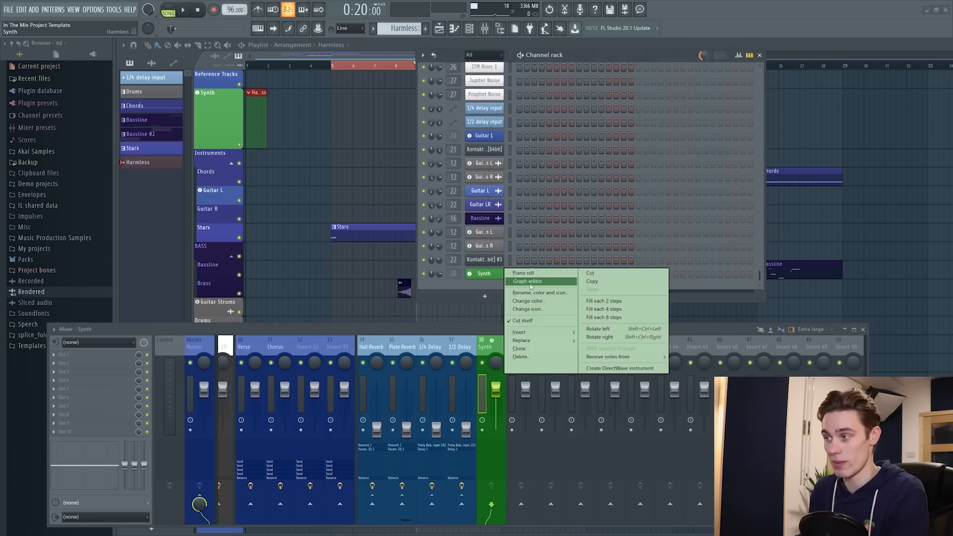
left_click(537, 292)
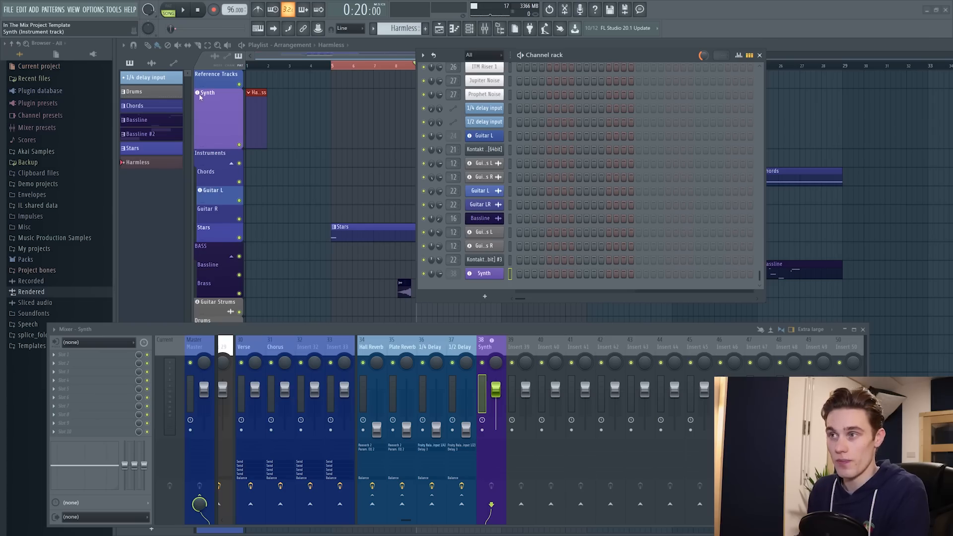
Unassign the Synth playlist track, rename it 'Synth 3', and relink it to the Synth channel.
right_click(207, 93)
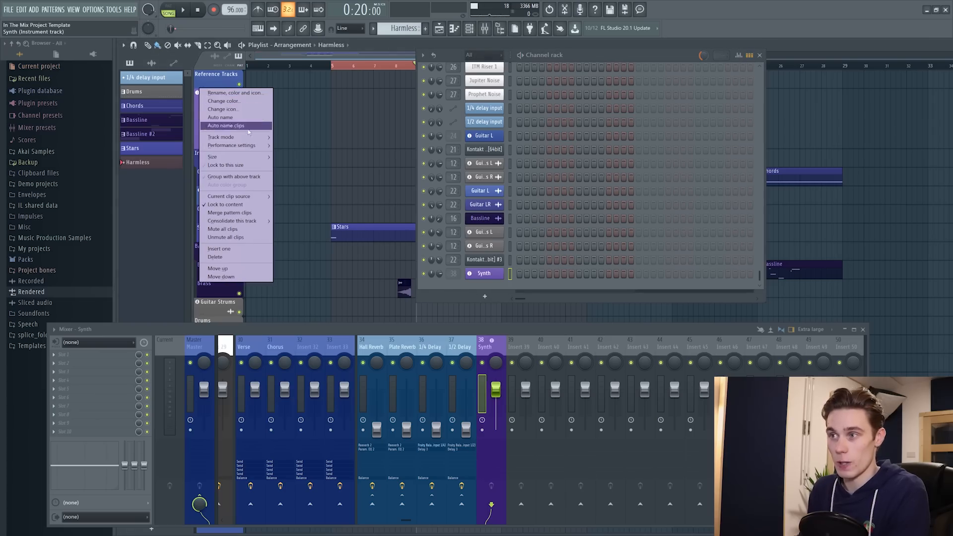
left_click(222, 136)
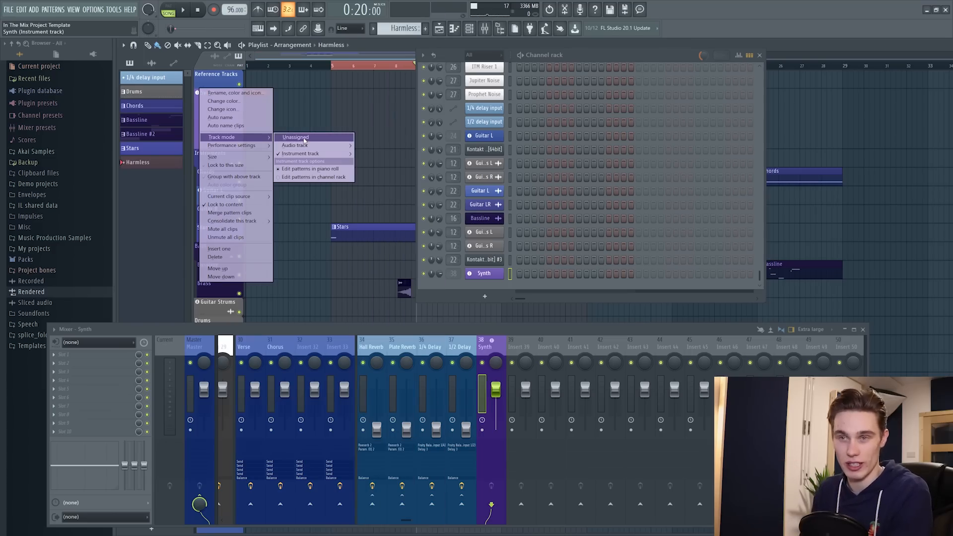
left_click(295, 137)
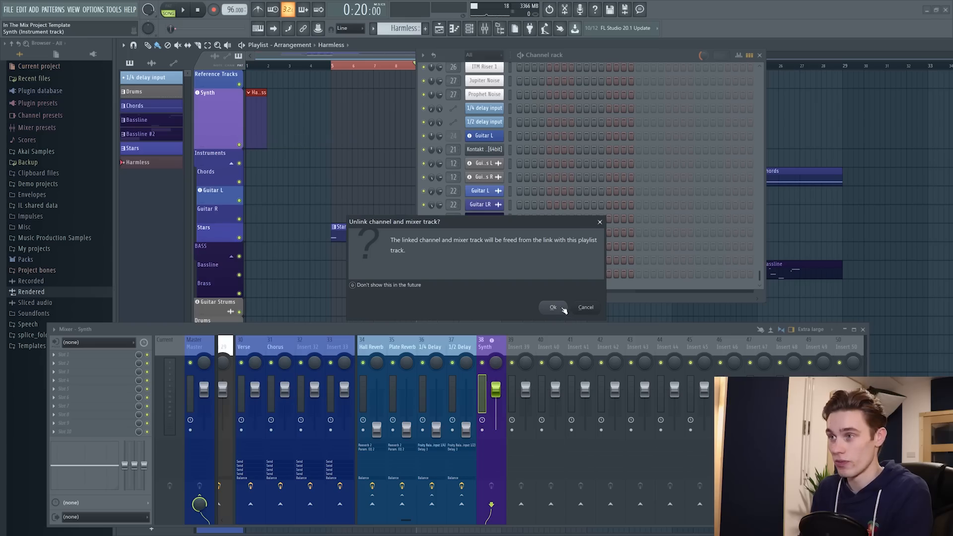
left_click(551, 306)
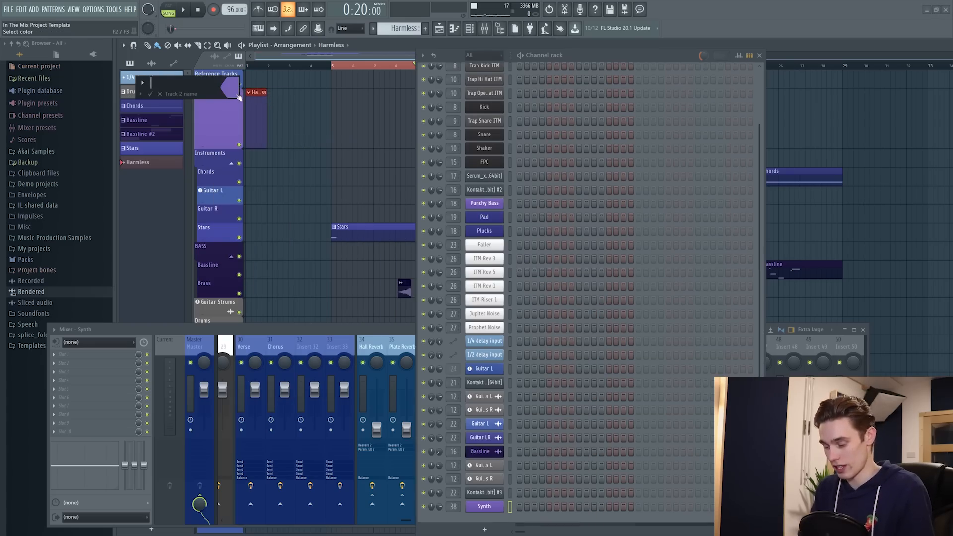
type("Synth 3")
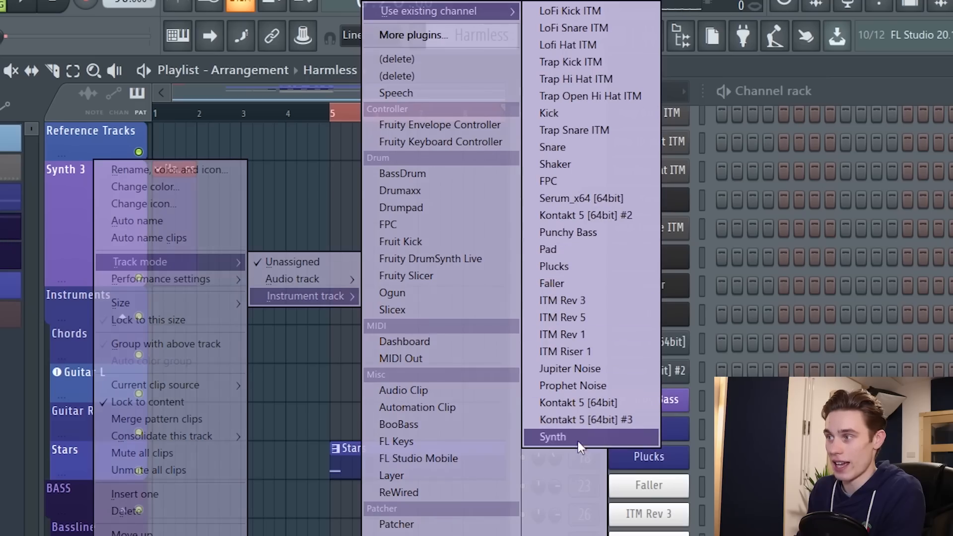
left_click(552, 436)
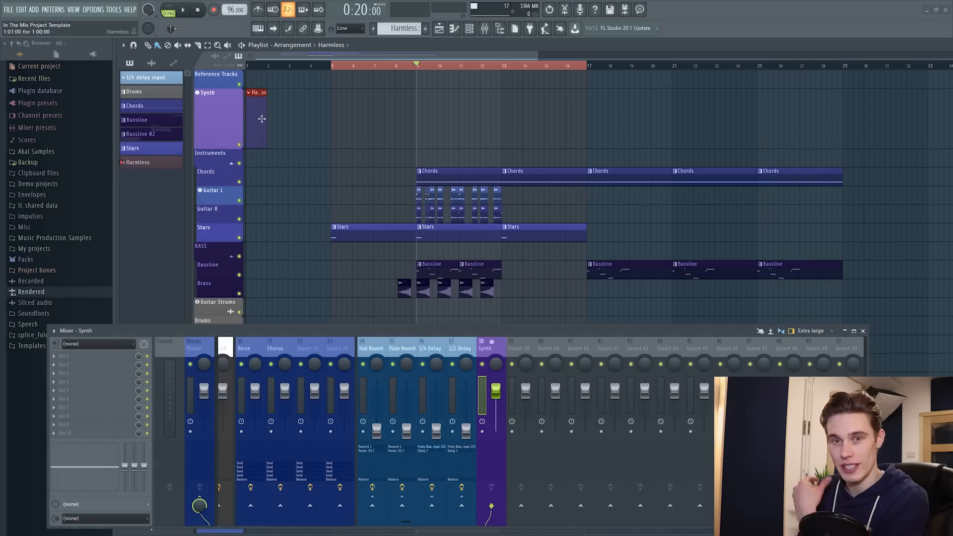
mouse_move(655, 140)
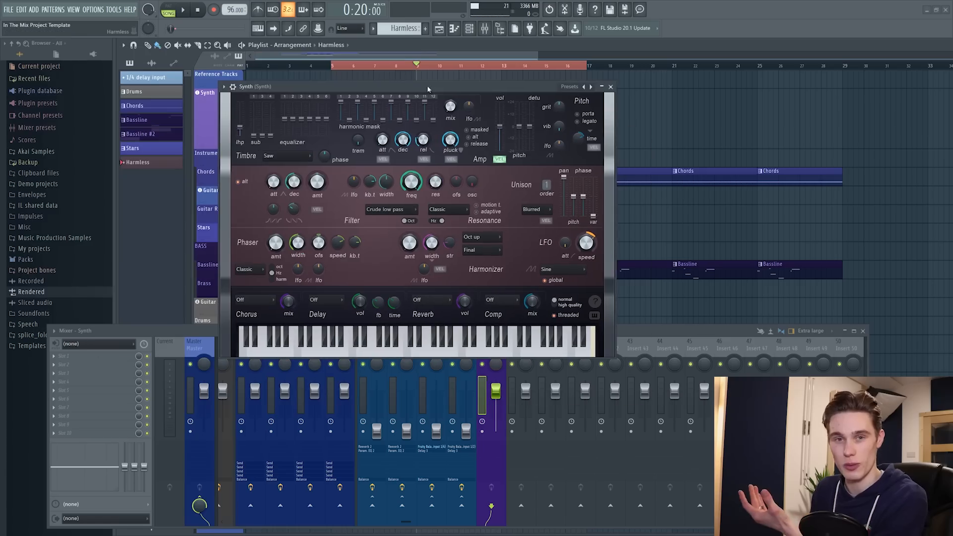
Close the Synth plugin, check the Punchy Bass insert, then reopen the Synth plugin.
left_click(610, 86)
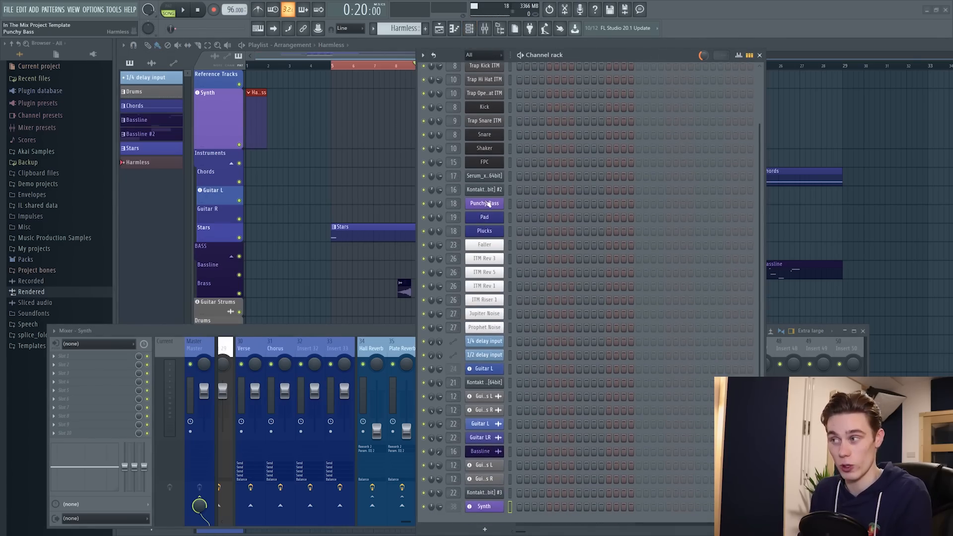
left_click(483, 203)
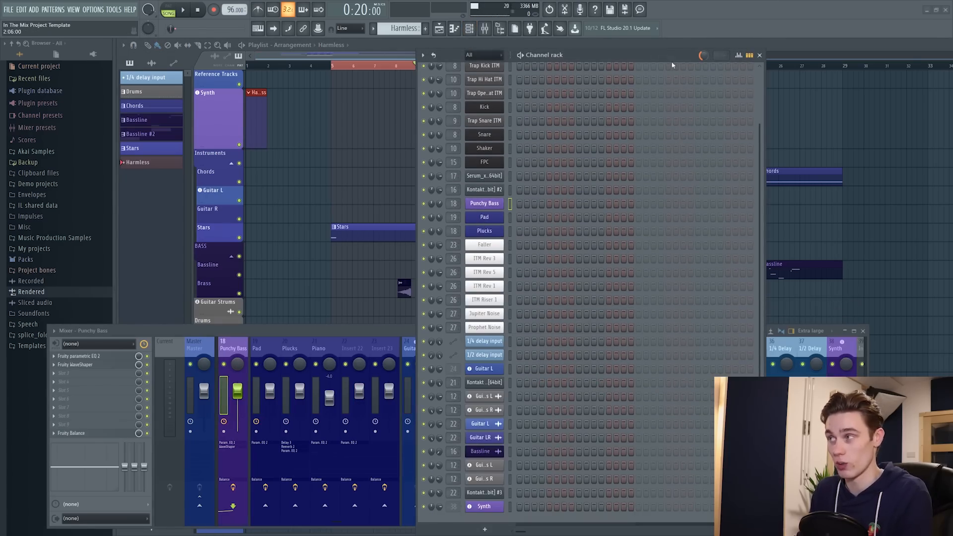
left_click(482, 506)
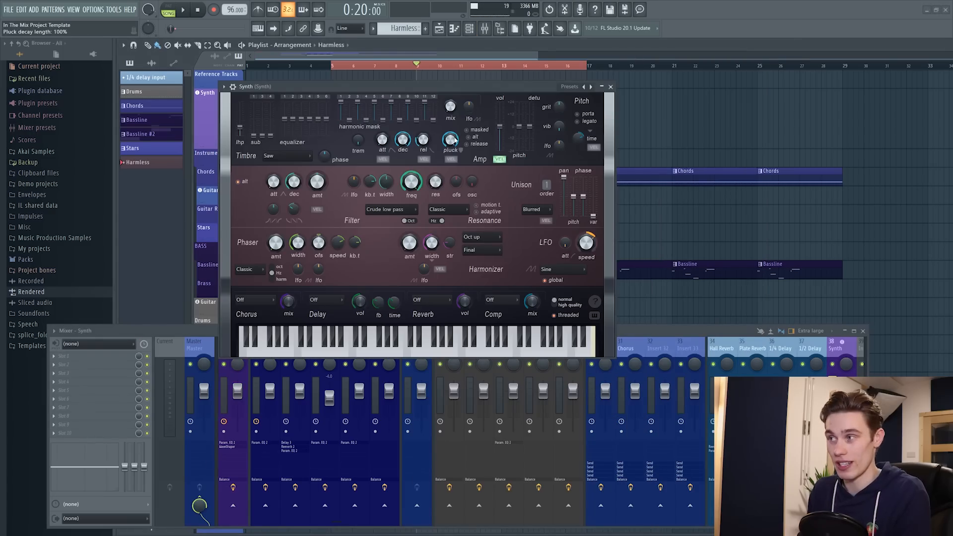
Create a Pluck decay length automation clip from the Synth plugin's pluck decay knob.
right_click(450, 141)
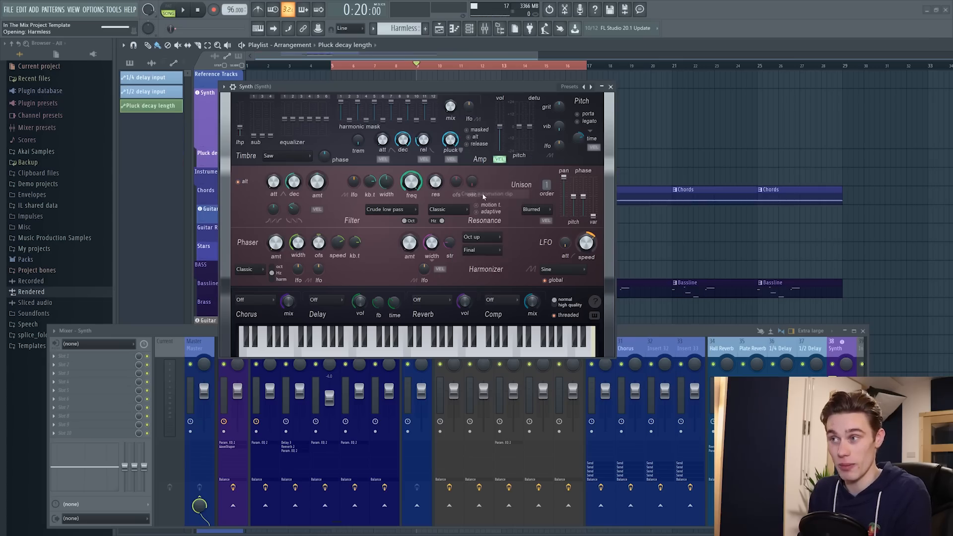
left_click(610, 87)
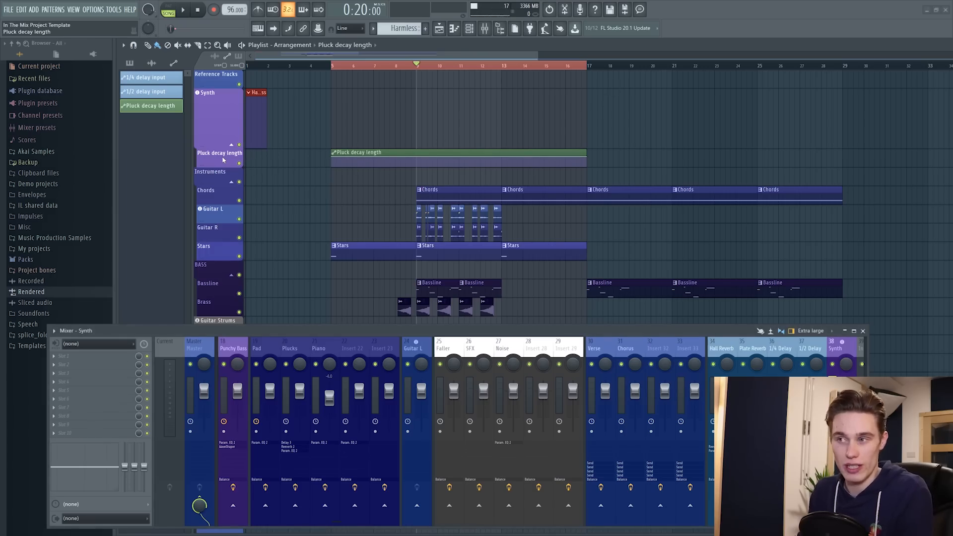
right_click(219, 153)
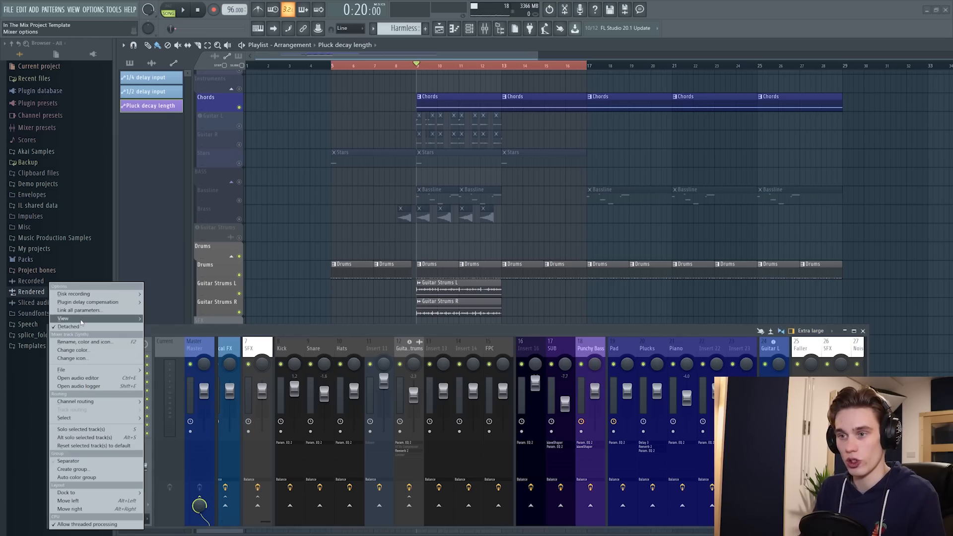
mouse_move(63, 317)
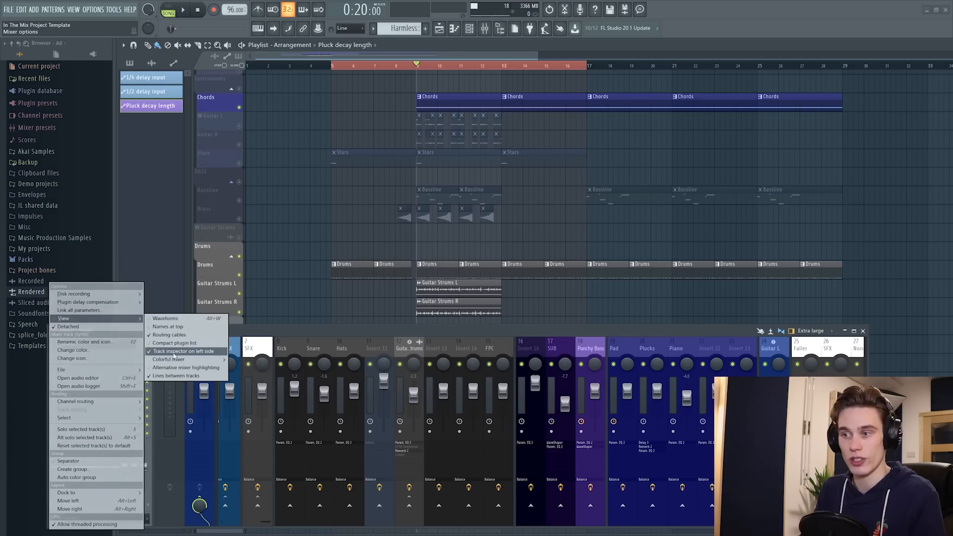
Untick the mixer's left-side Track inspector option.
left_click(184, 351)
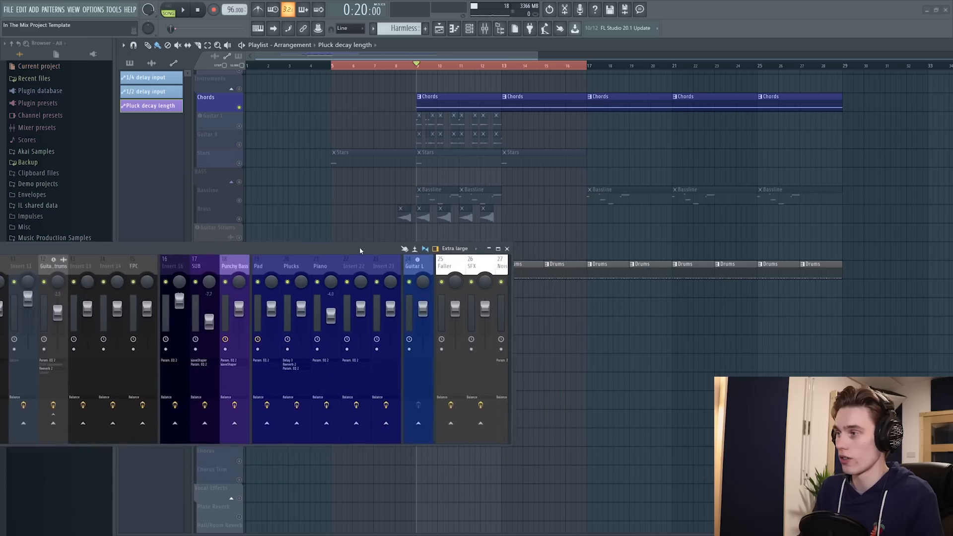
Pick a different mixer strip size from the layout dropdown.
left_click(479, 253)
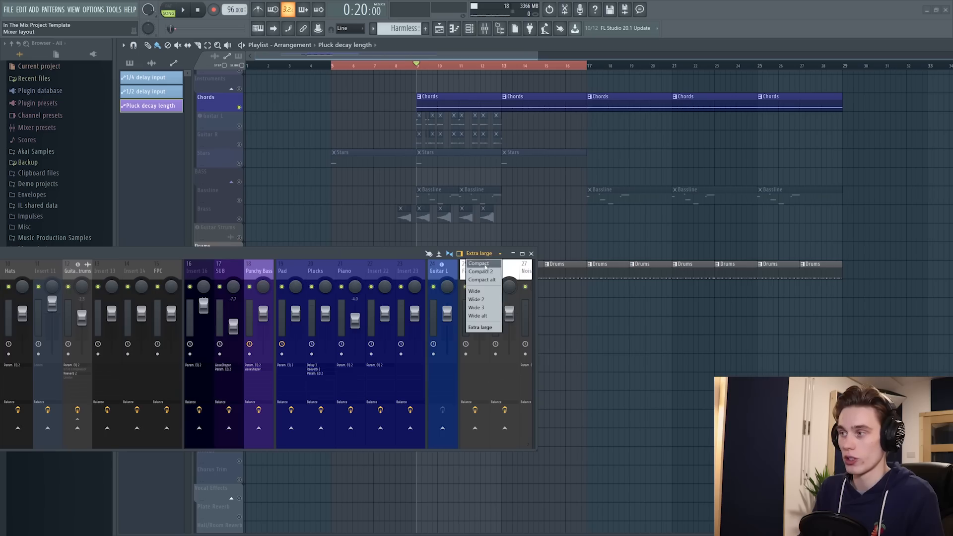
left_click(477, 262)
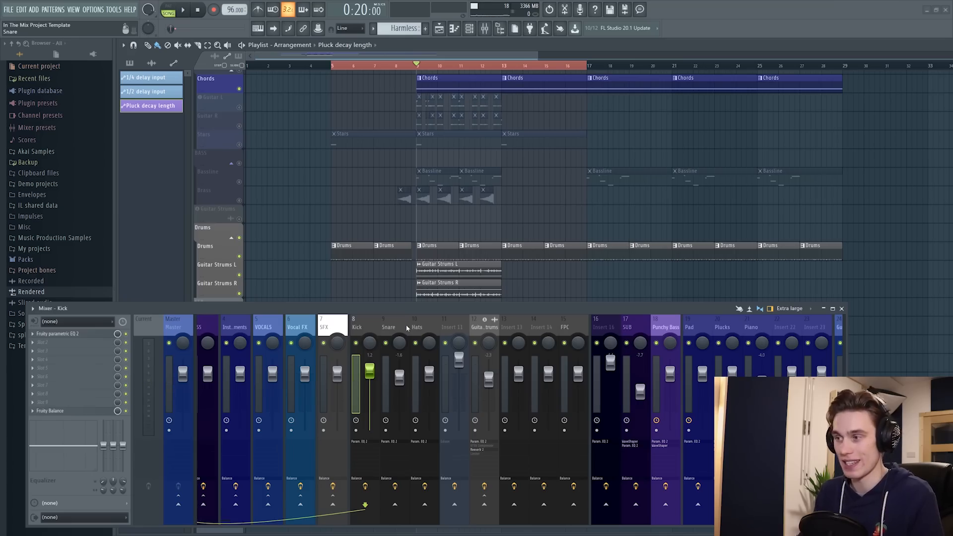
left_click(183, 11)
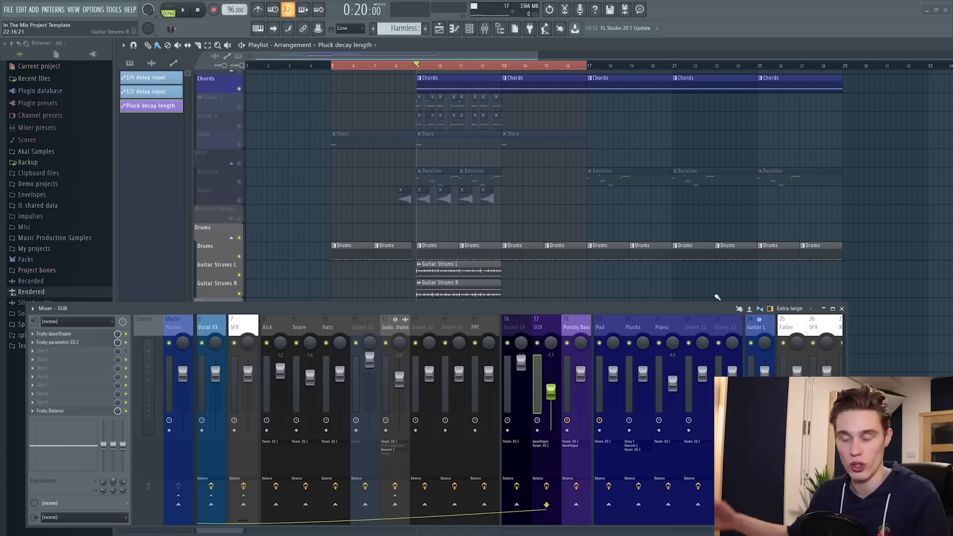
mouse_move(322, 216)
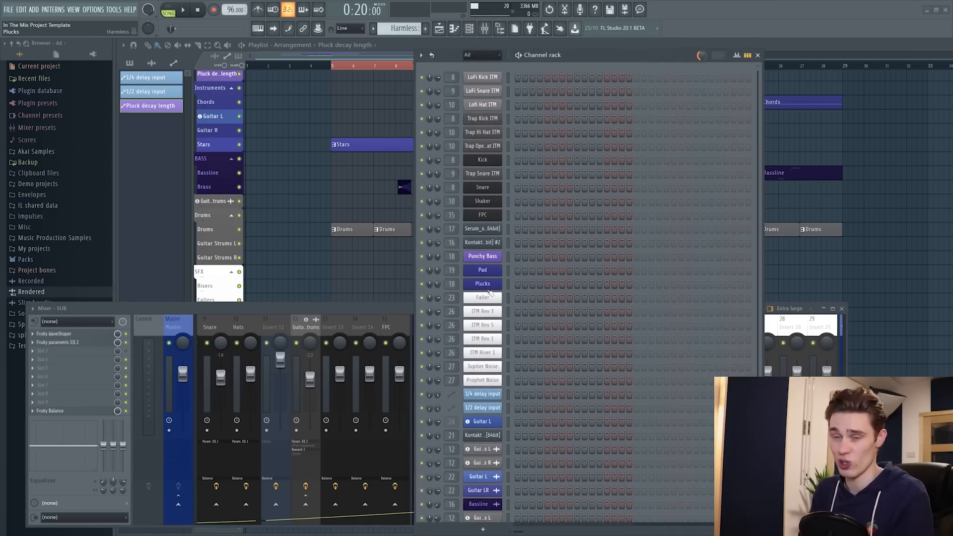
scroll("down", 3)
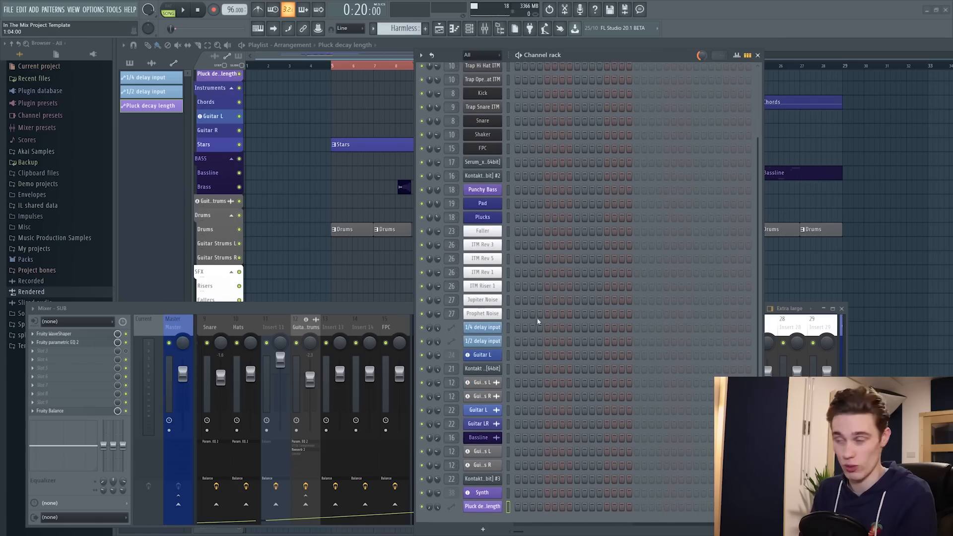
mouse_move(546, 360)
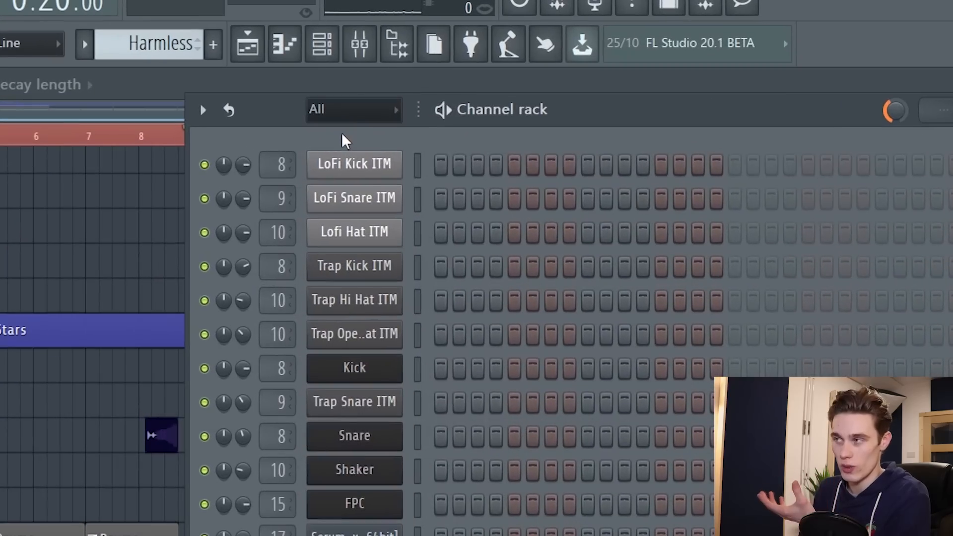
mouse_move(352, 128)
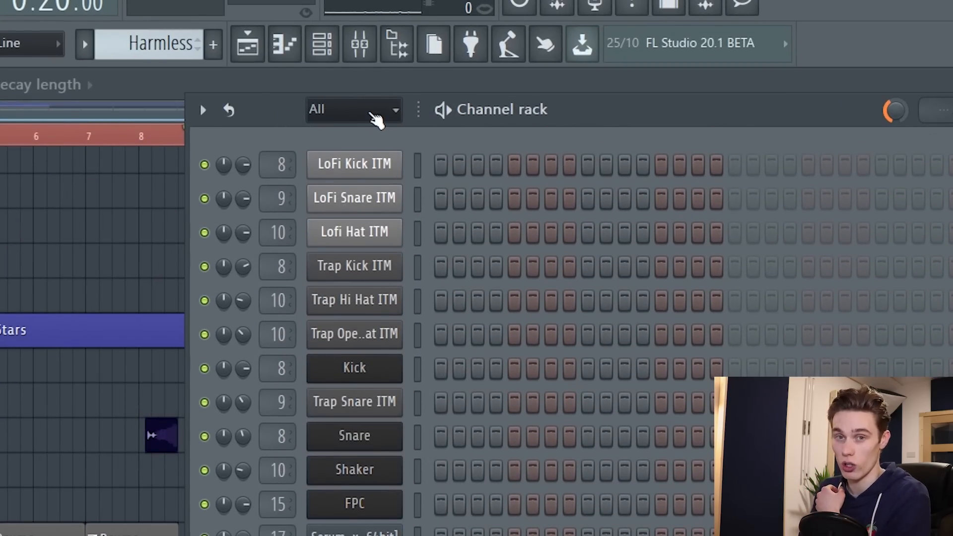
left_click(353, 109)
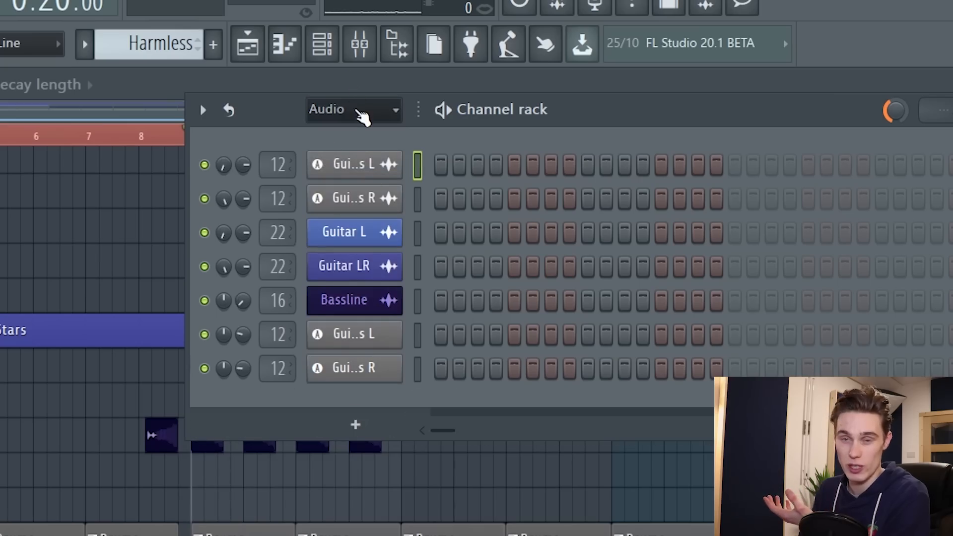
left_click(352, 109)
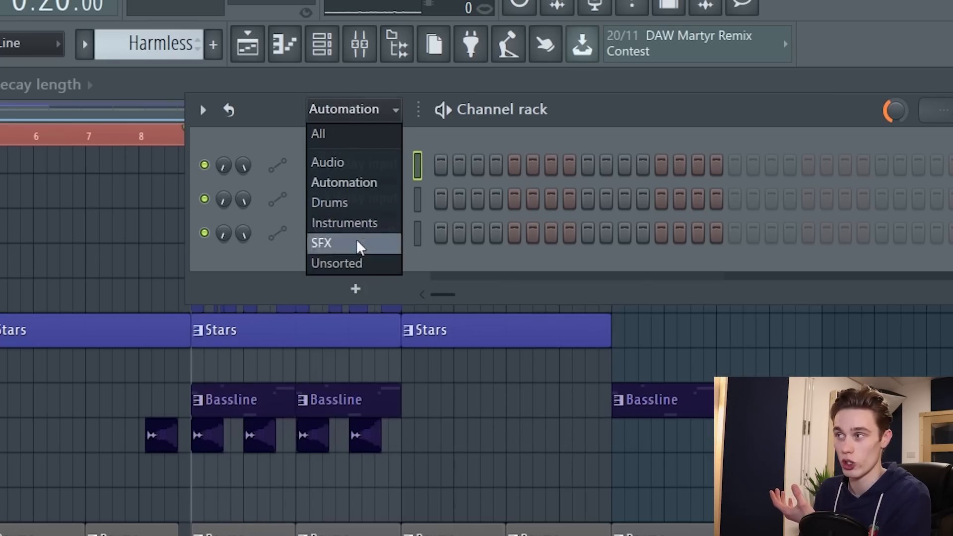
left_click(329, 202)
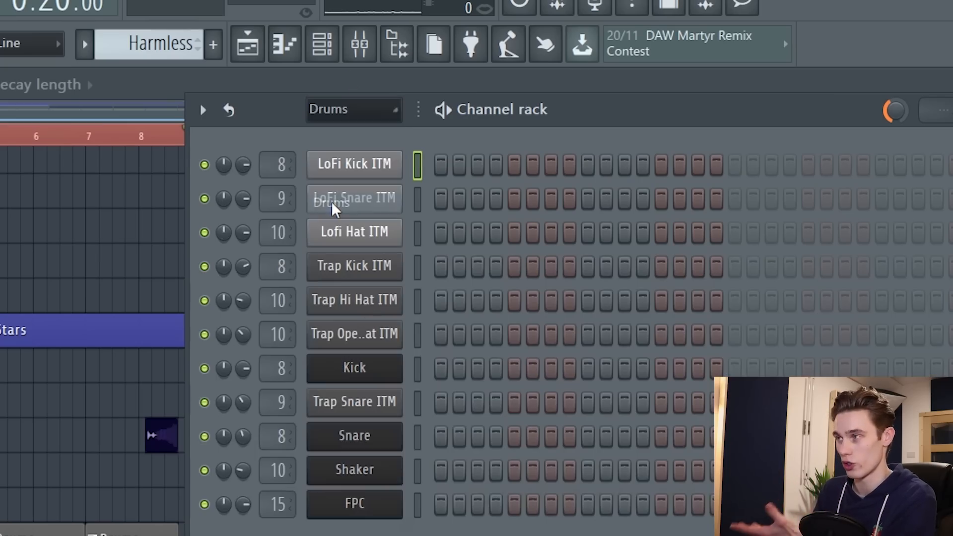
left_click(354, 110)
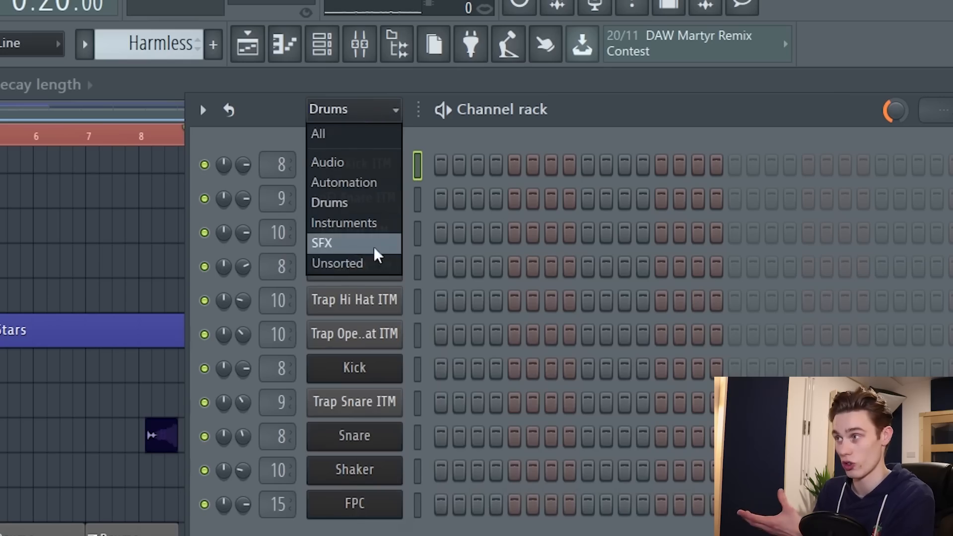
left_click(321, 242)
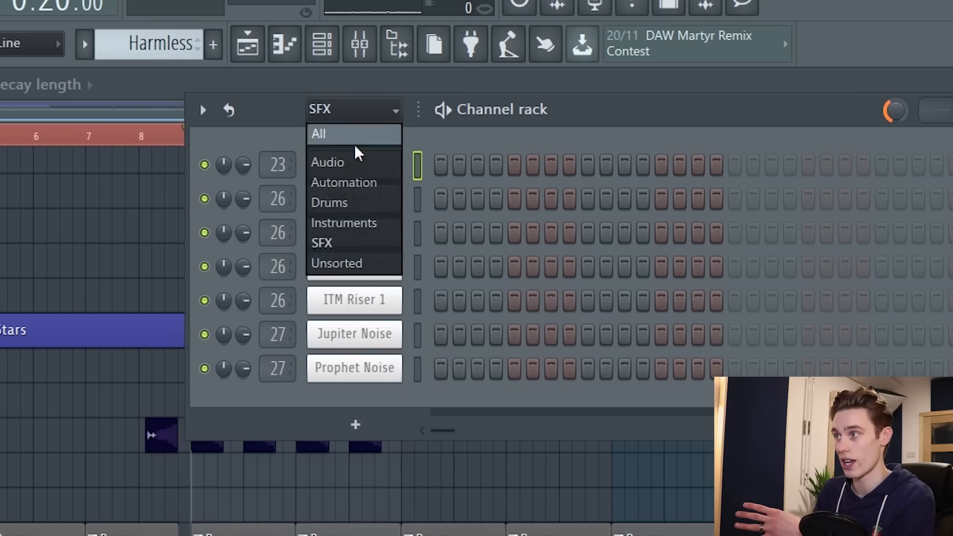
left_click(344, 223)
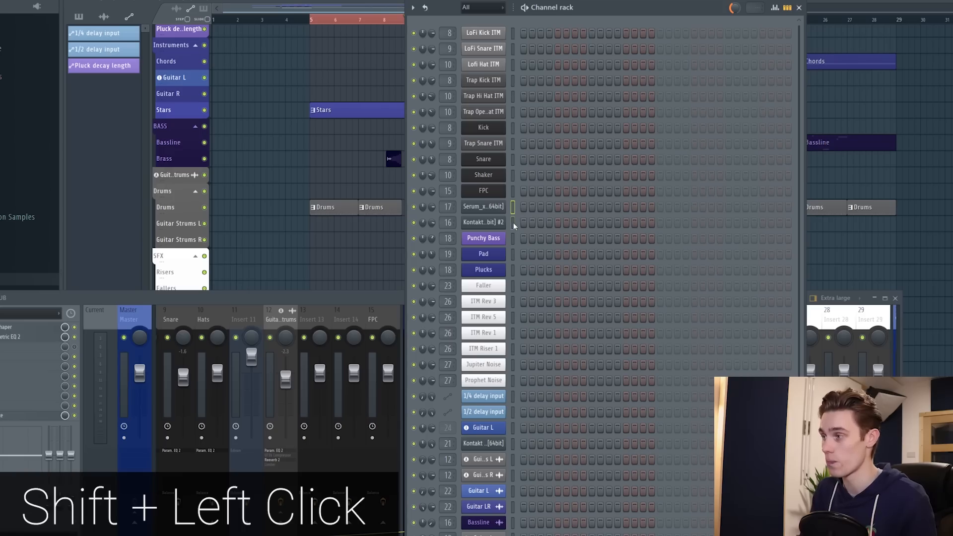
Group the selected Serum and three Kontakt channels with Alt+G as 'Synths'.
scroll("down", 3)
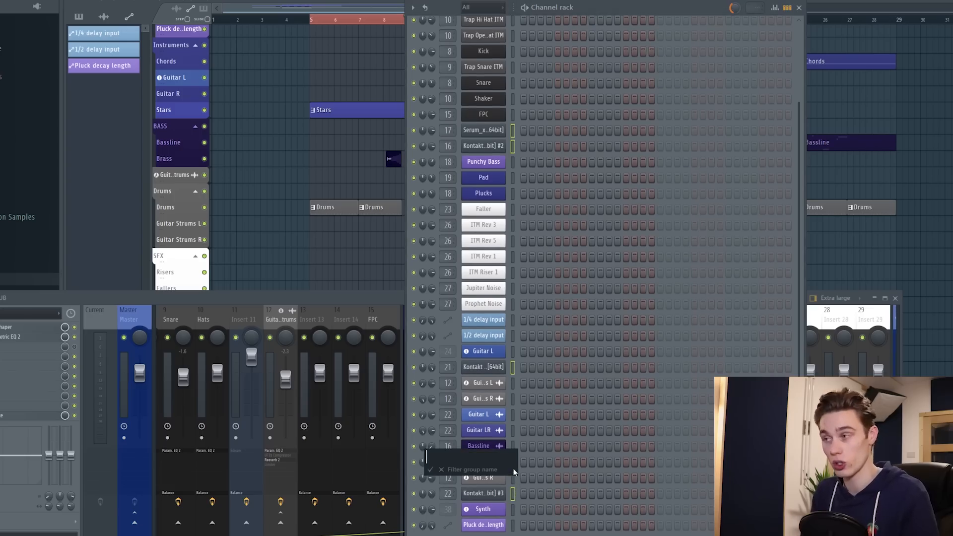
key("alt+g")
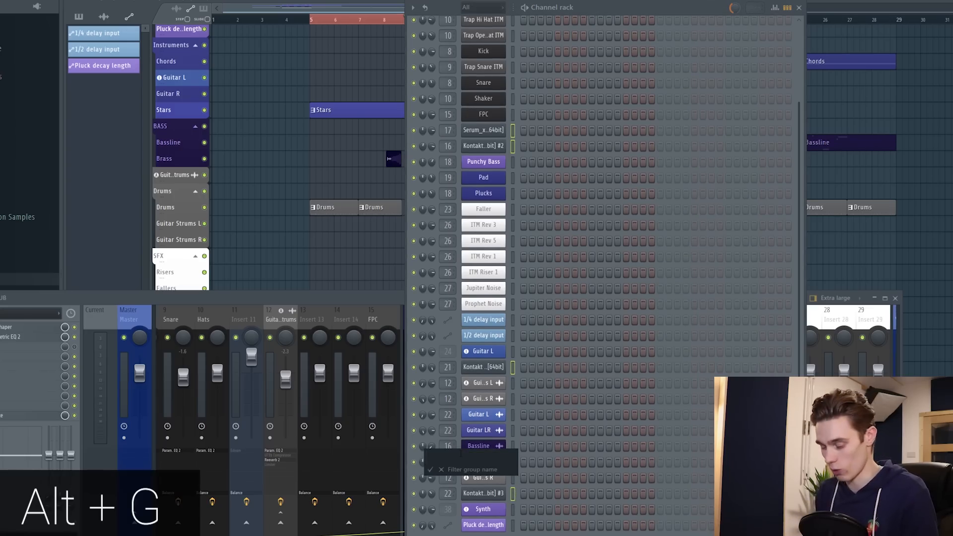
type("S")
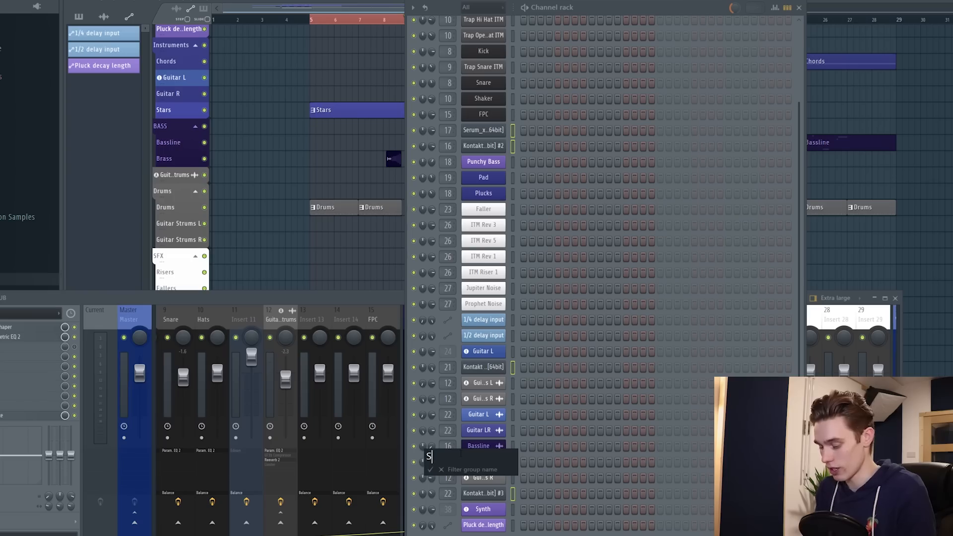
type("ynths")
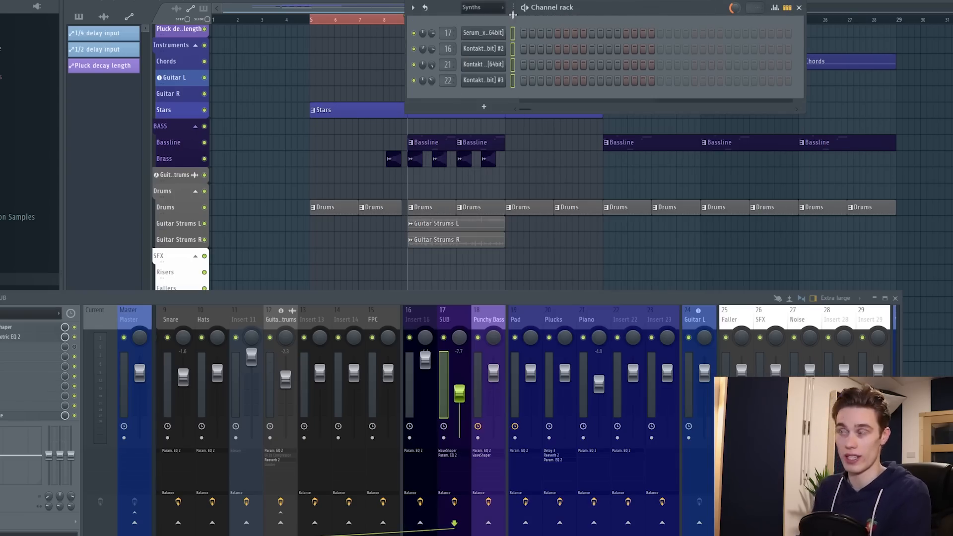
Switch the channel rack filter between All and Synths, then return it to All.
left_click(482, 7)
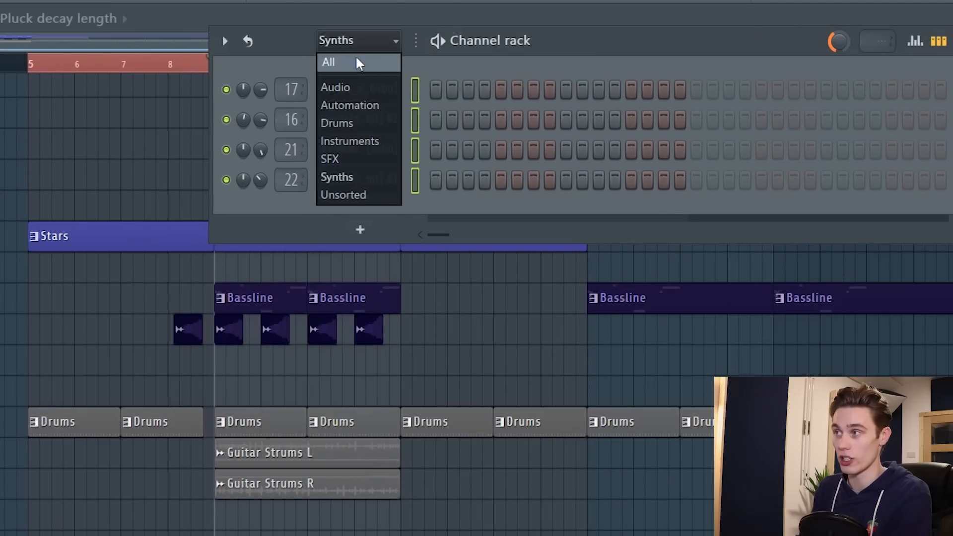
left_click(328, 62)
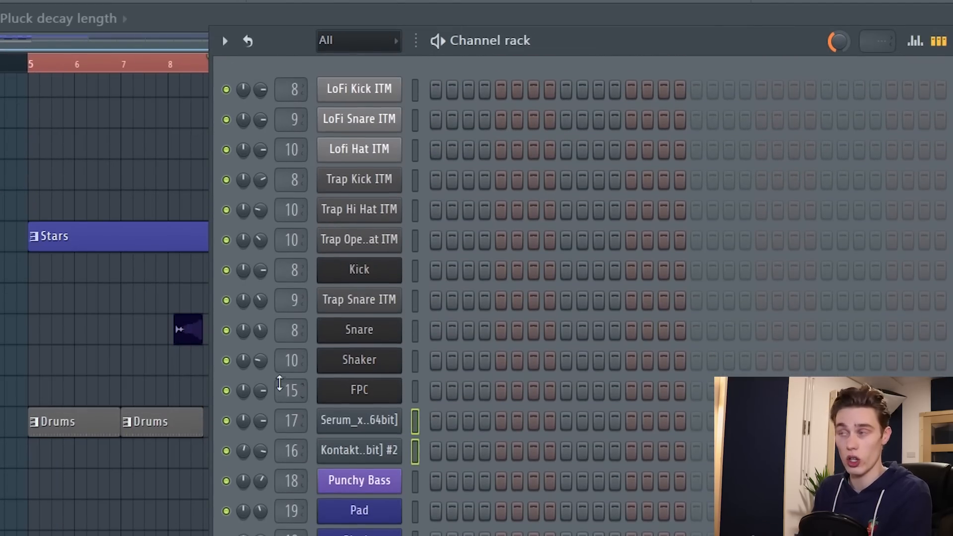
left_click(358, 41)
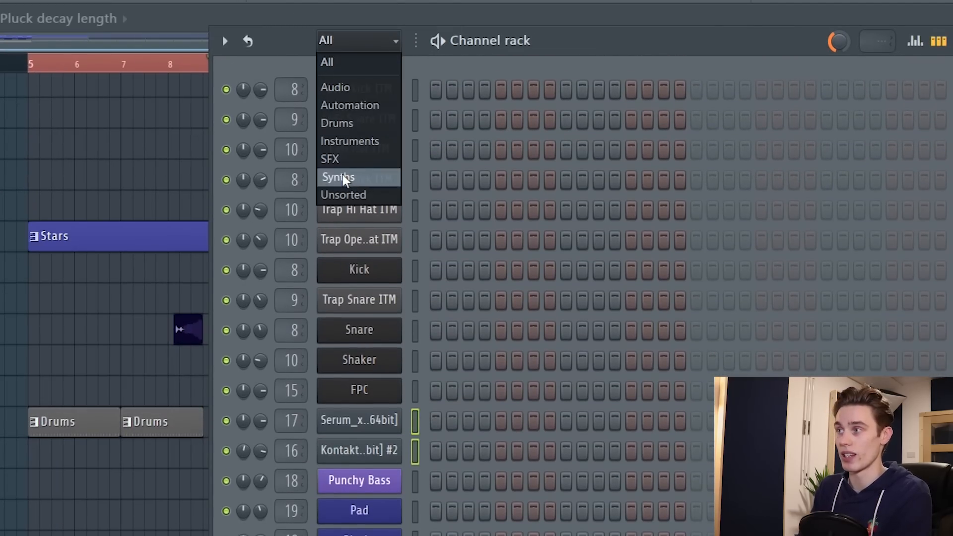
left_click(338, 177)
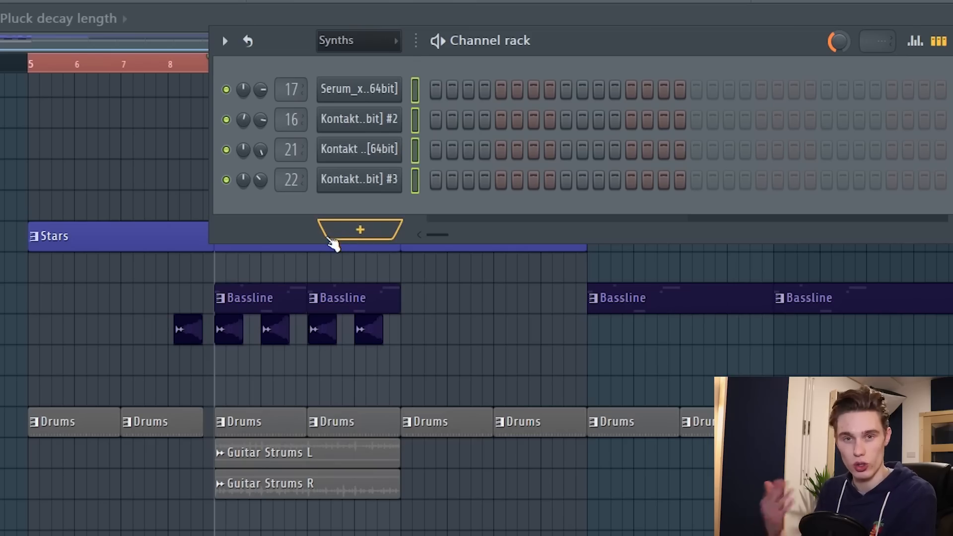
mouse_move(341, 238)
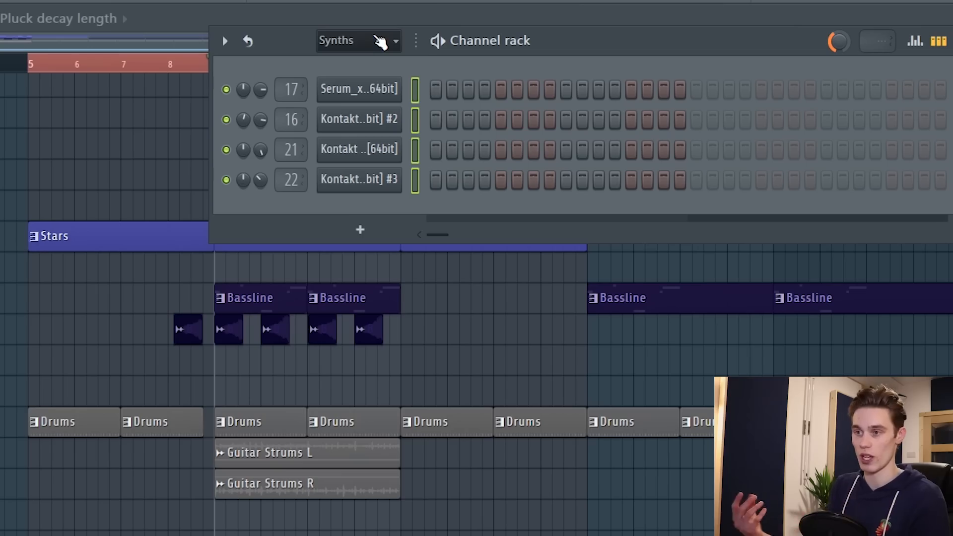
mouse_move(176, 471)
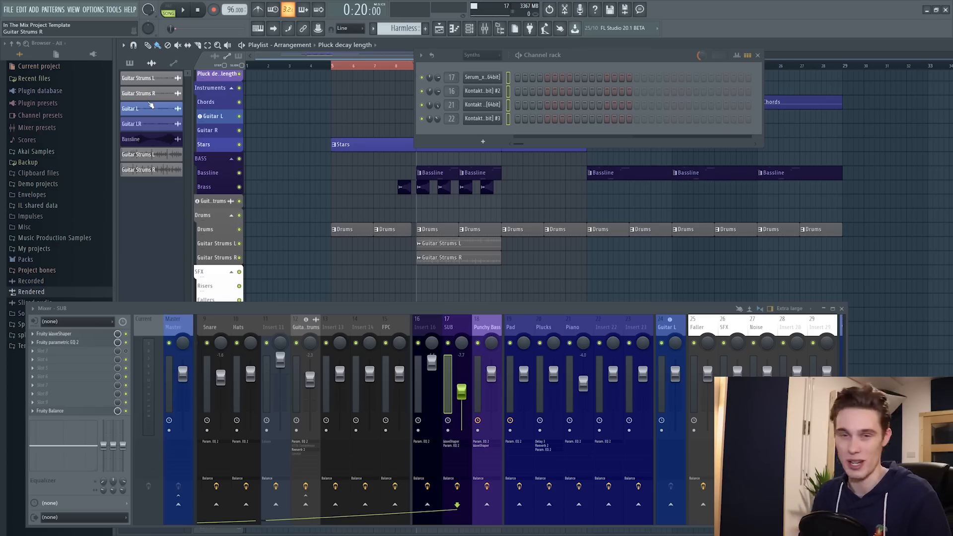
left_click(482, 104)
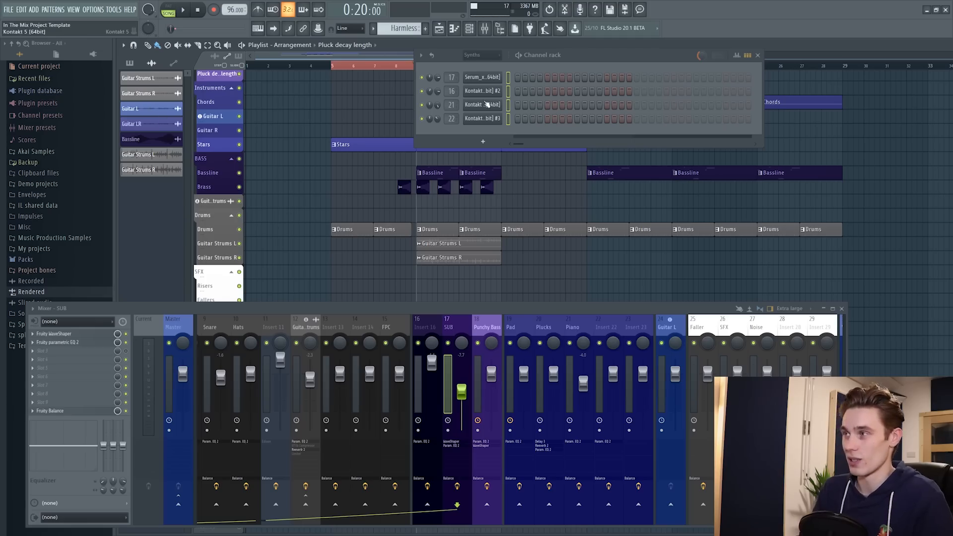
left_click(480, 54)
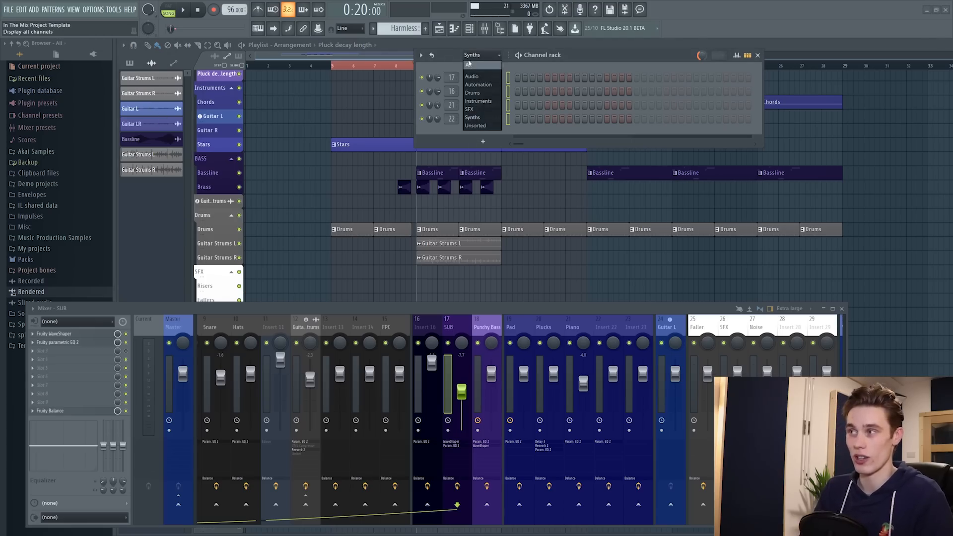
left_click(469, 65)
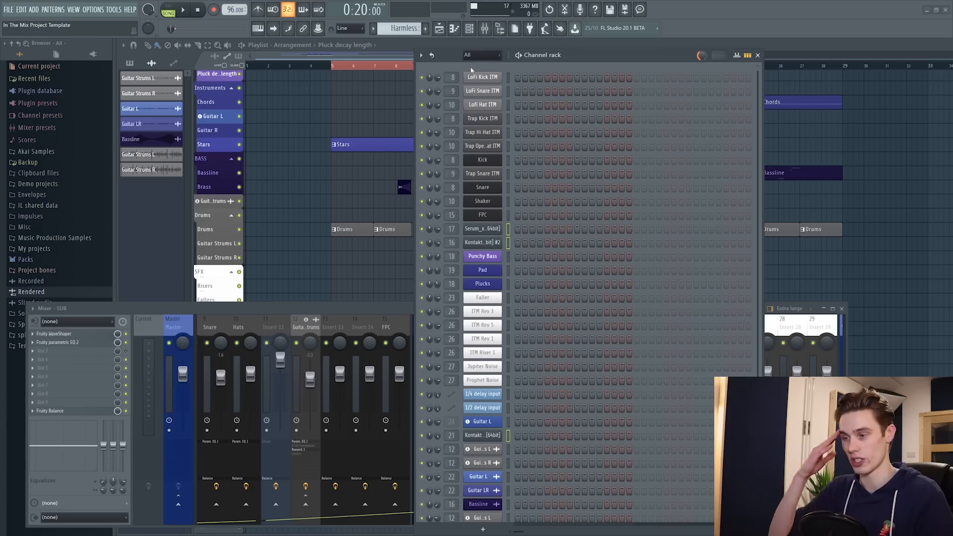